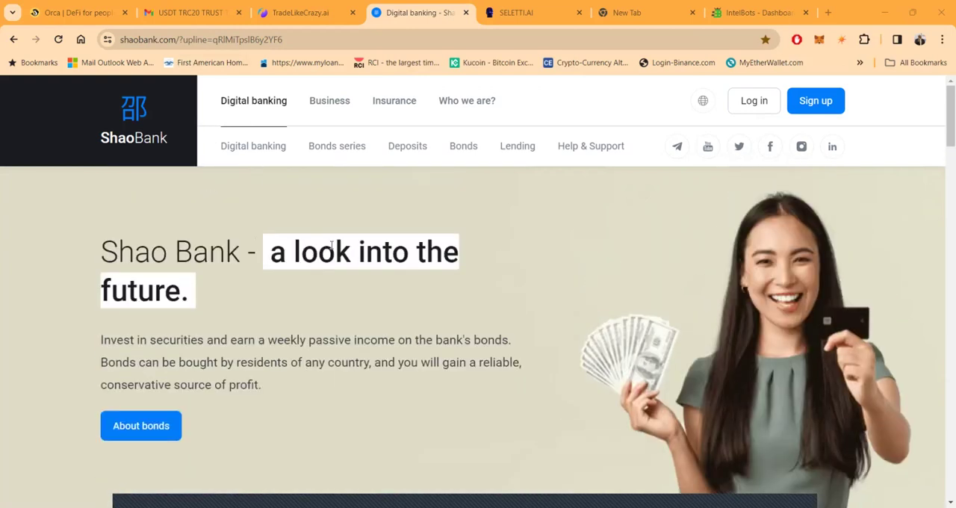
pyautogui.moveTo(276, 178)
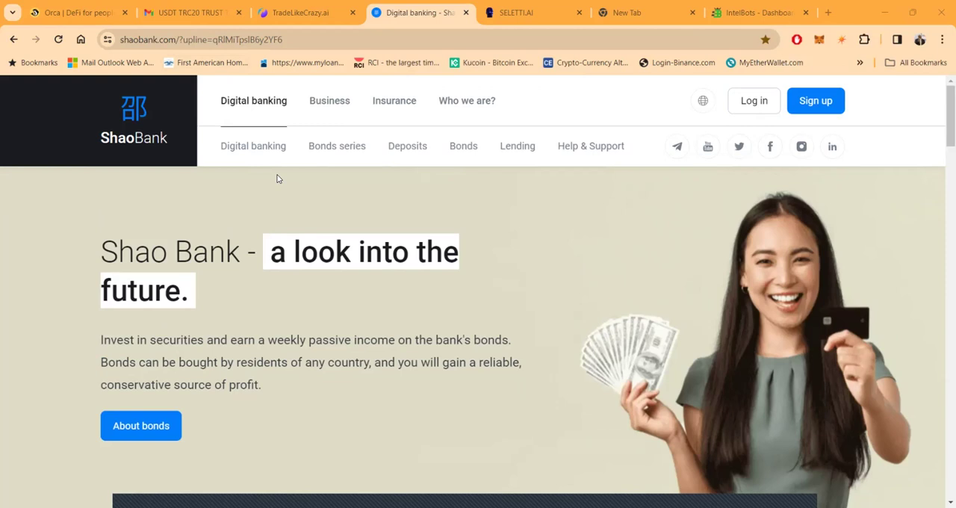
# - Scroll down the Shao Bank page to the Calculation of earnings widget
pyautogui.scroll(-3)
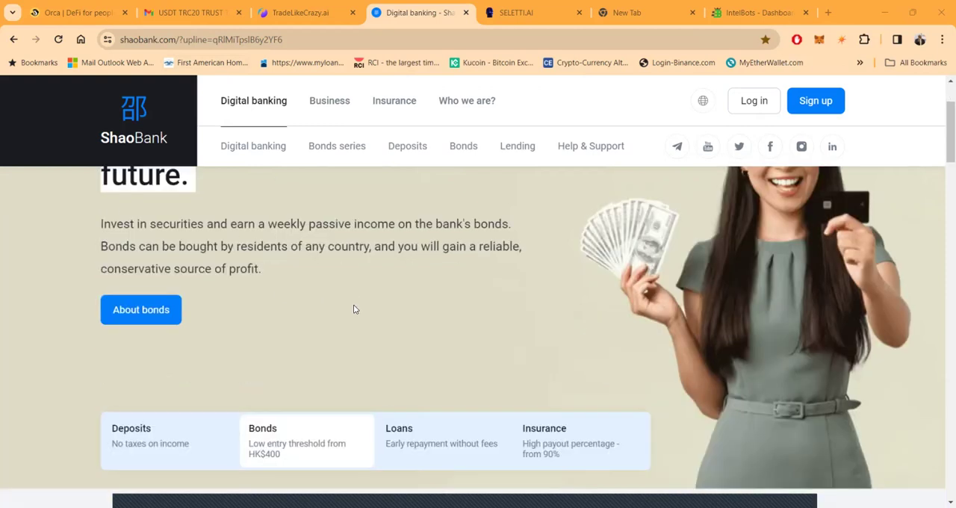
pyautogui.scroll(-3)
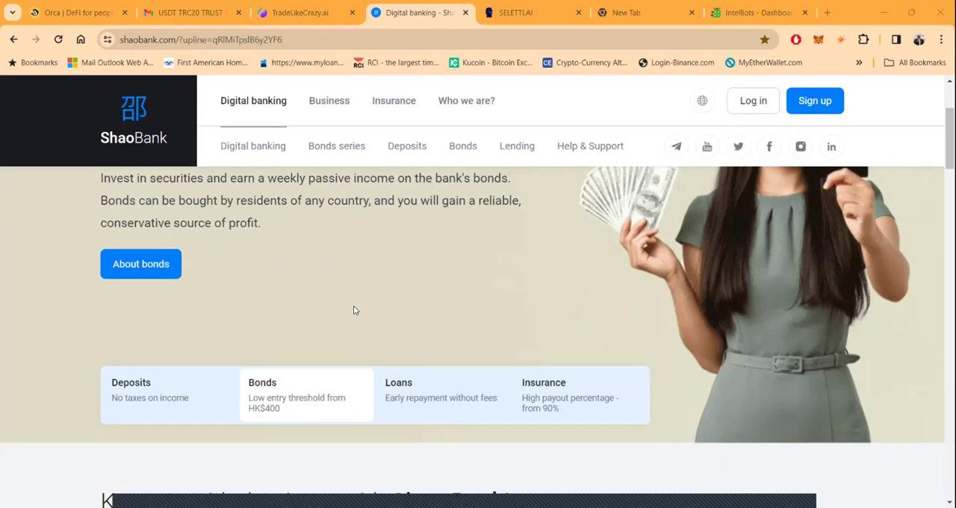
pyautogui.scroll(-3)
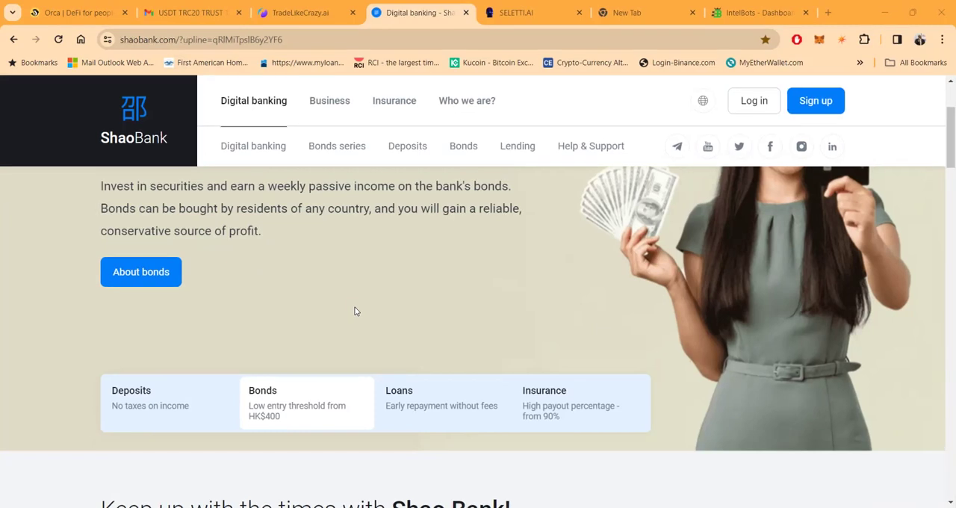
pyautogui.moveTo(425, 331)
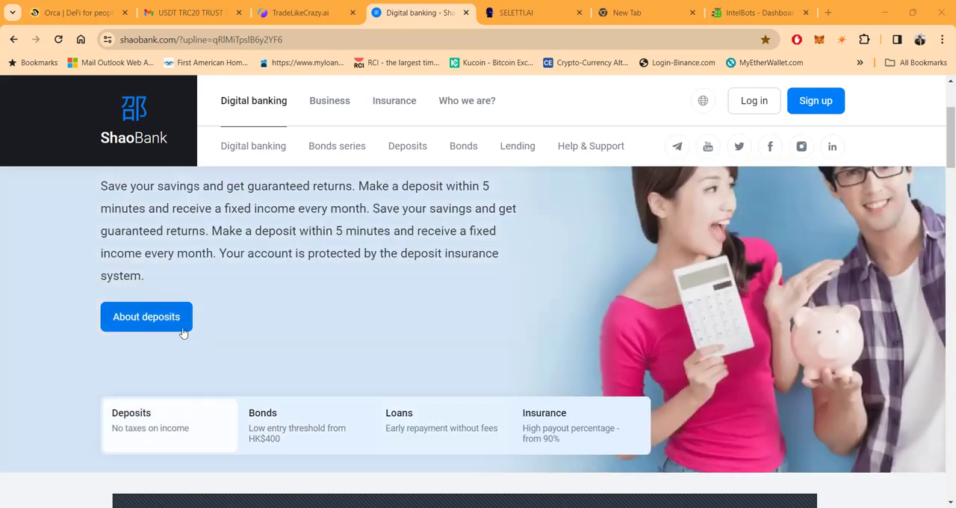
pyautogui.moveTo(233, 343)
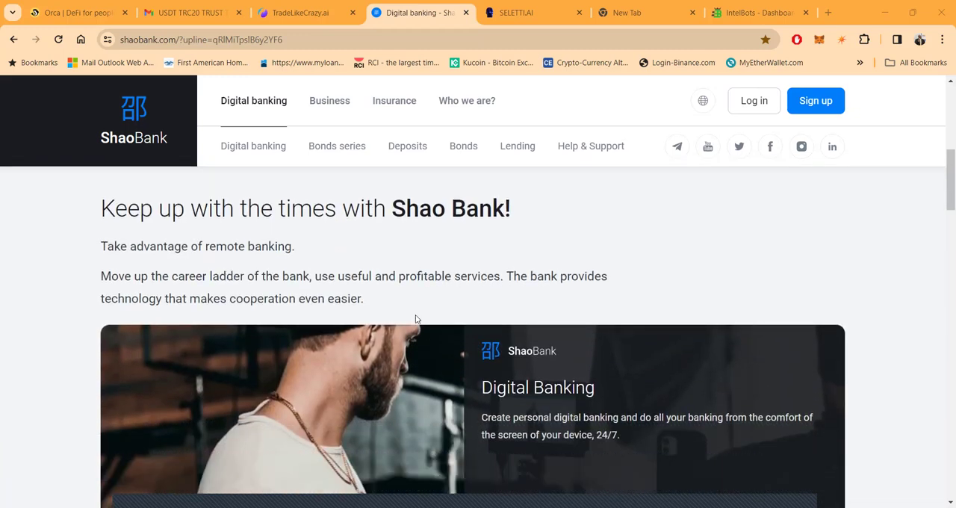
pyautogui.scroll(-3)
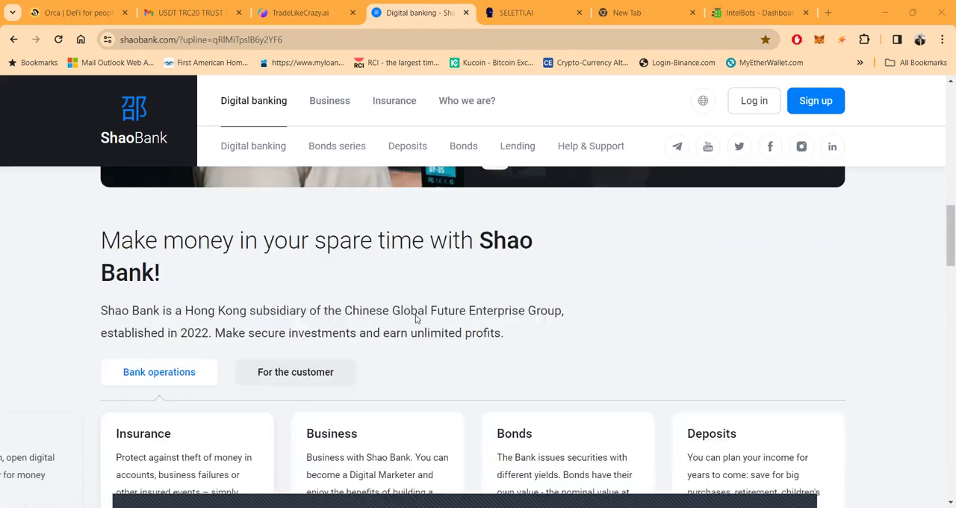
pyautogui.scroll(-3)
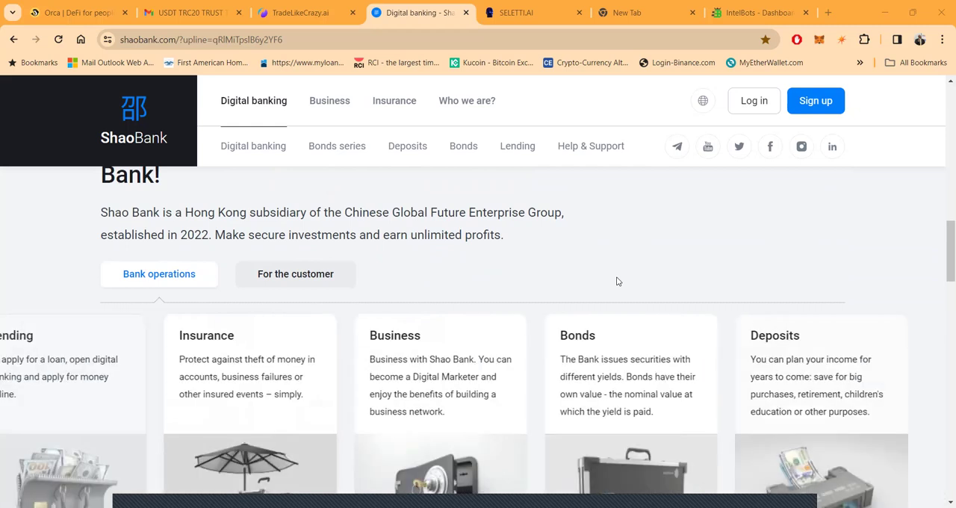
pyautogui.scroll(-3)
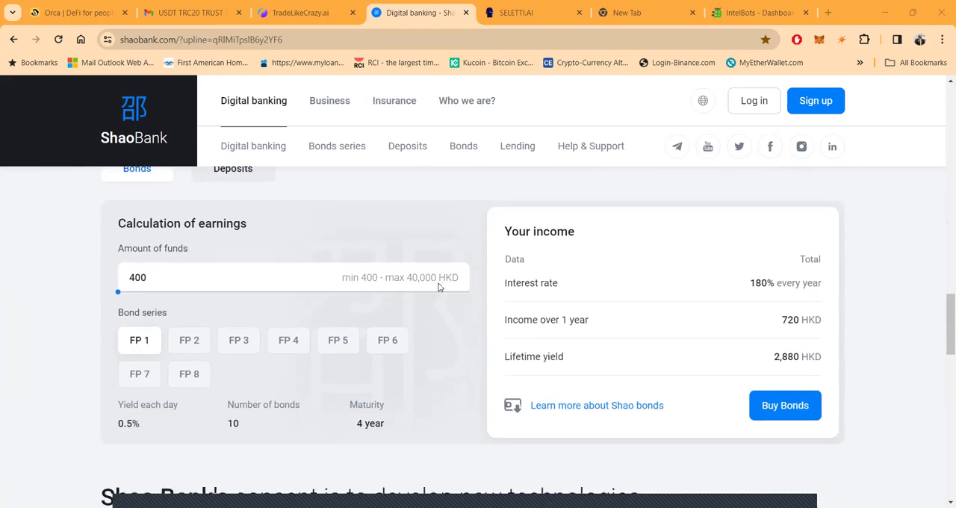
pyautogui.scroll(-3)
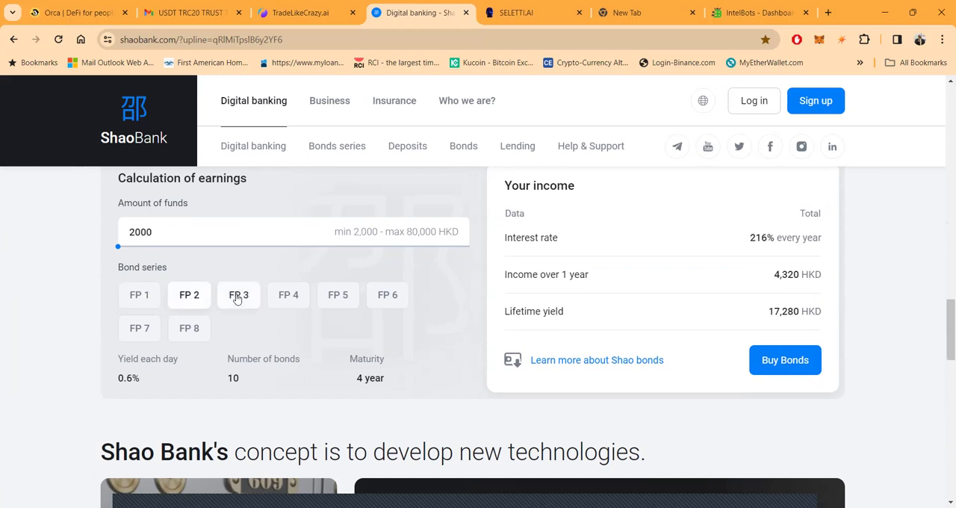
# - Compare bond series FP 3 through FP 8, ending on FP 8 at 720% yearly, 5,760,000 HKD lifetime
pyautogui.click(288, 294)
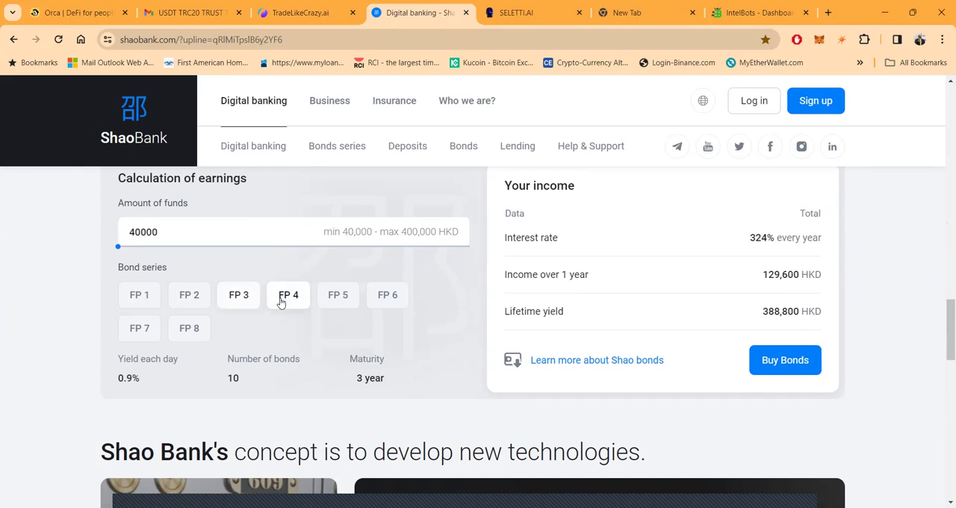
pyautogui.click(338, 294)
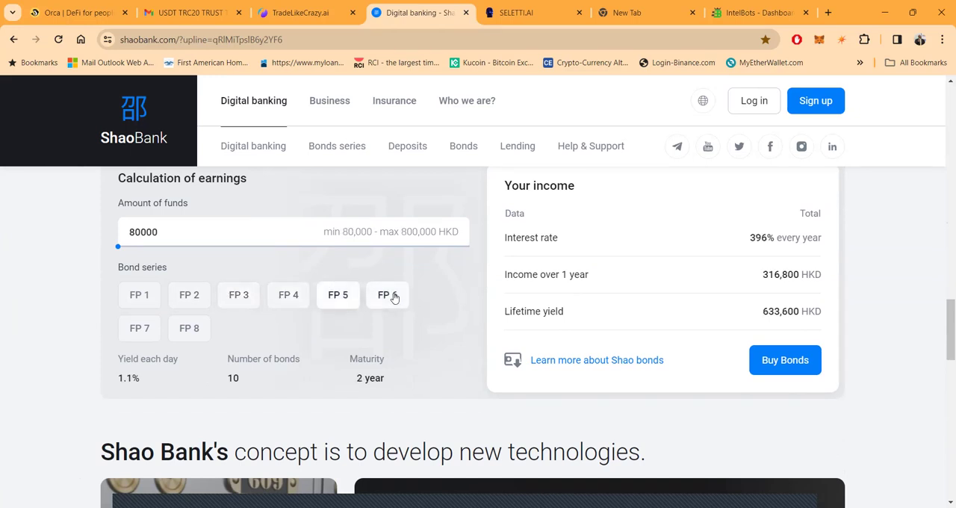
pyautogui.click(387, 295)
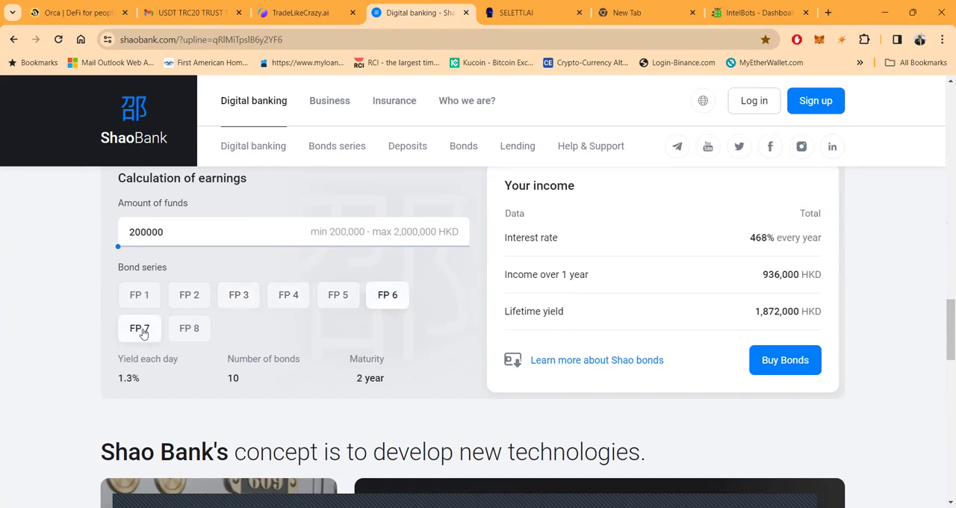
pyautogui.click(189, 329)
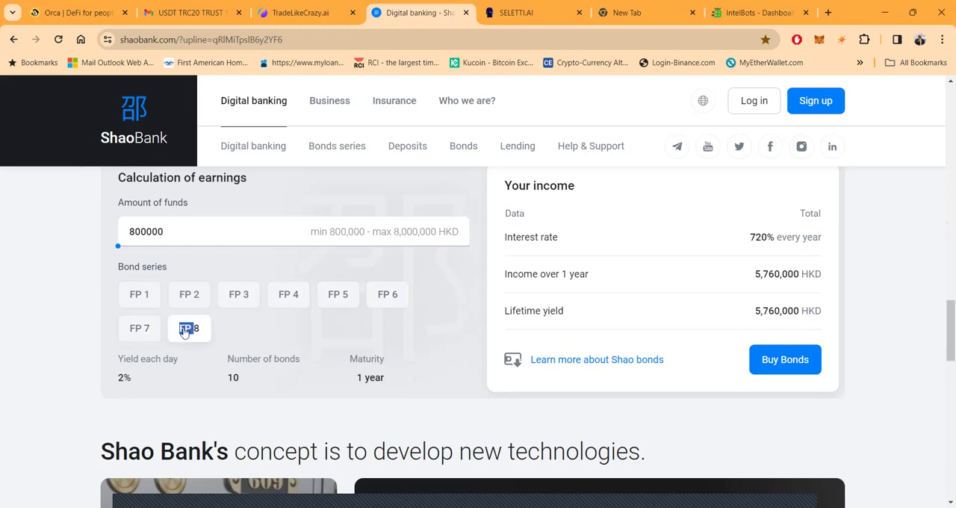
pyautogui.moveTo(347, 344)
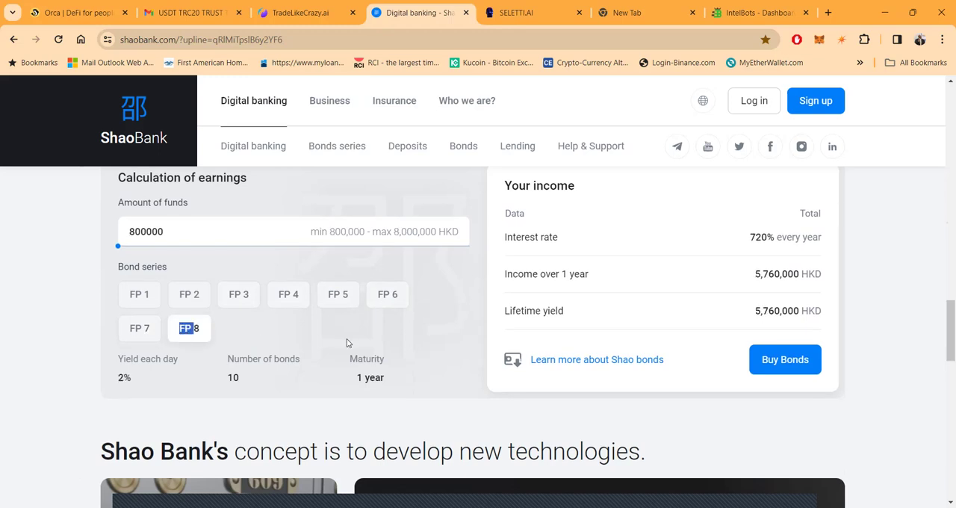
pyautogui.scroll(-3)
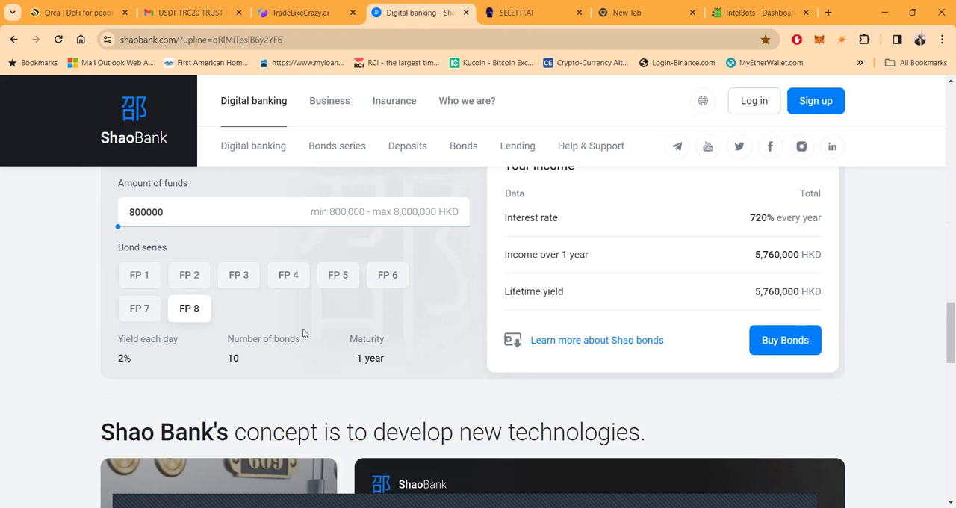
pyautogui.scroll(-3)
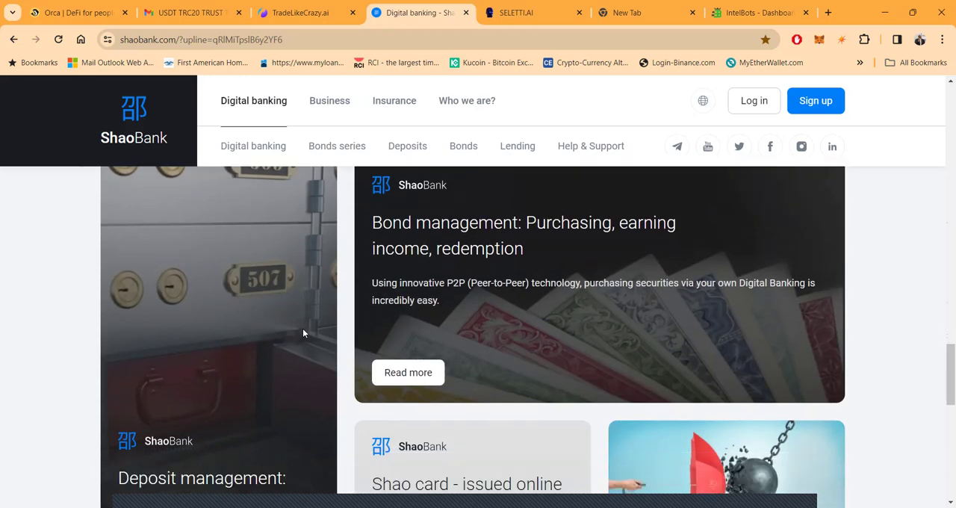
pyautogui.scroll(-3)
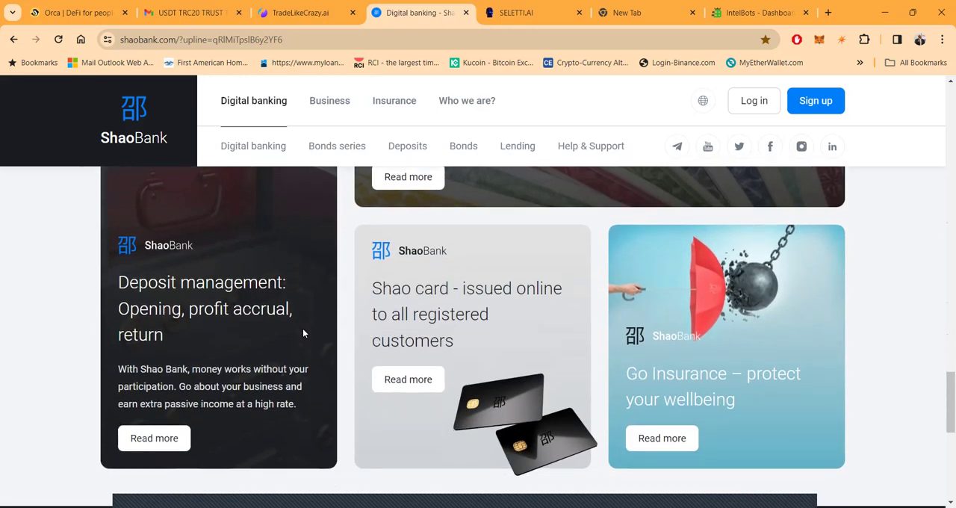
pyautogui.scroll(-3)
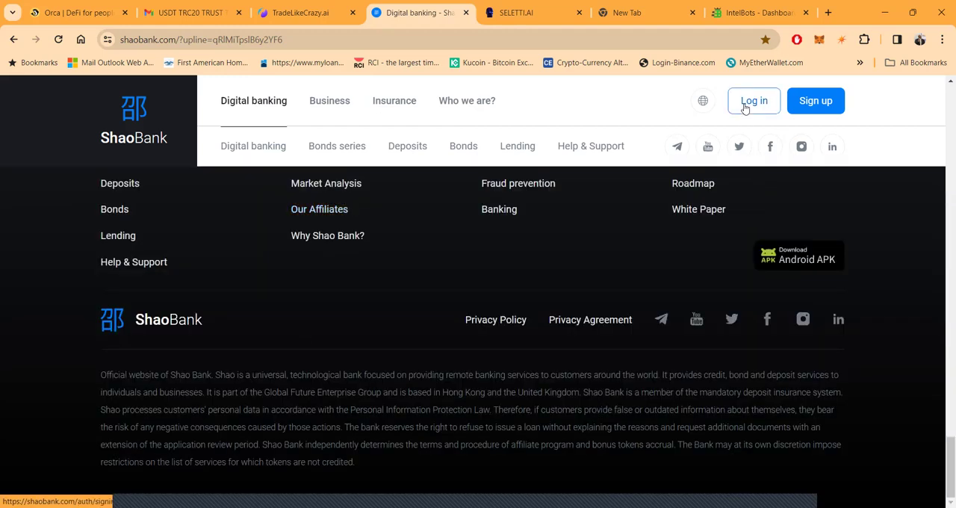
# - Sign in to digital banking with the e-mail and password saved in Chrome autofill
pyautogui.click(752, 100)
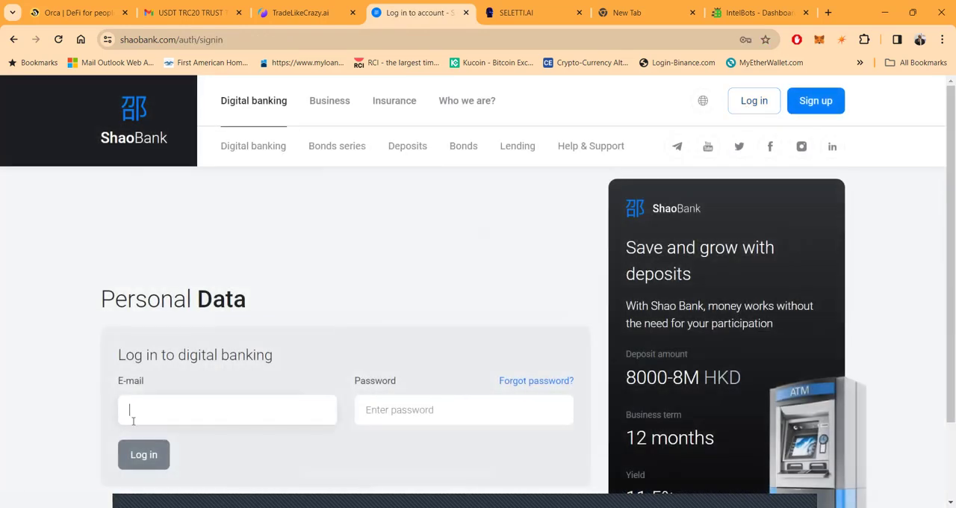
pyautogui.click(227, 409)
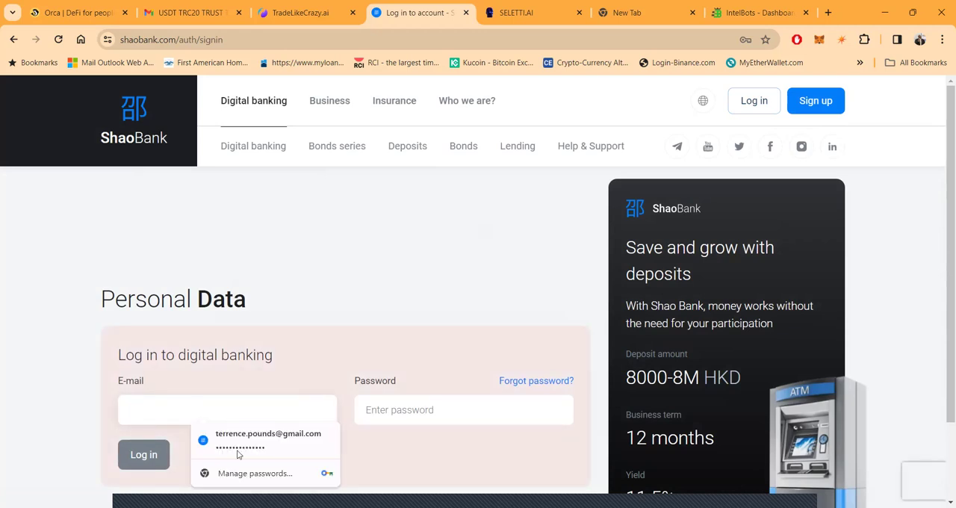
pyautogui.moveTo(241, 445)
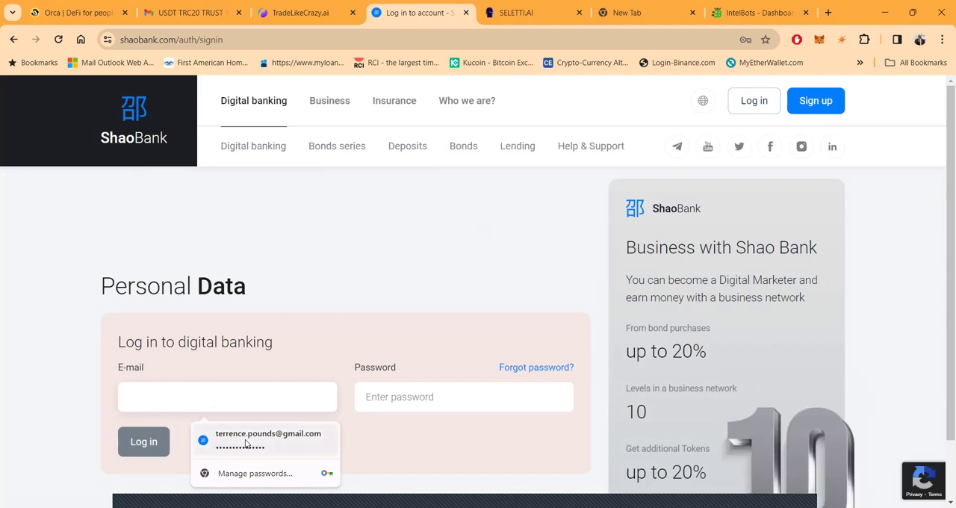
pyautogui.click(267, 439)
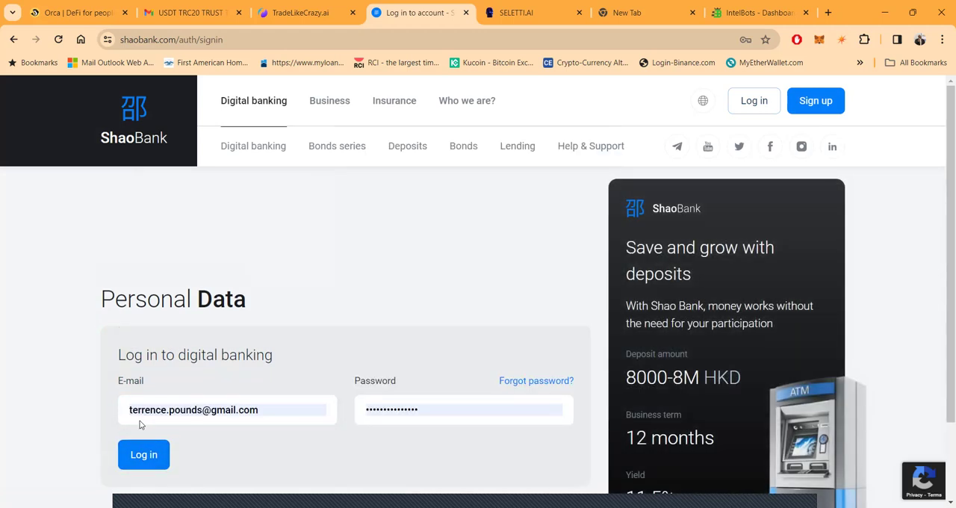
pyautogui.click(143, 454)
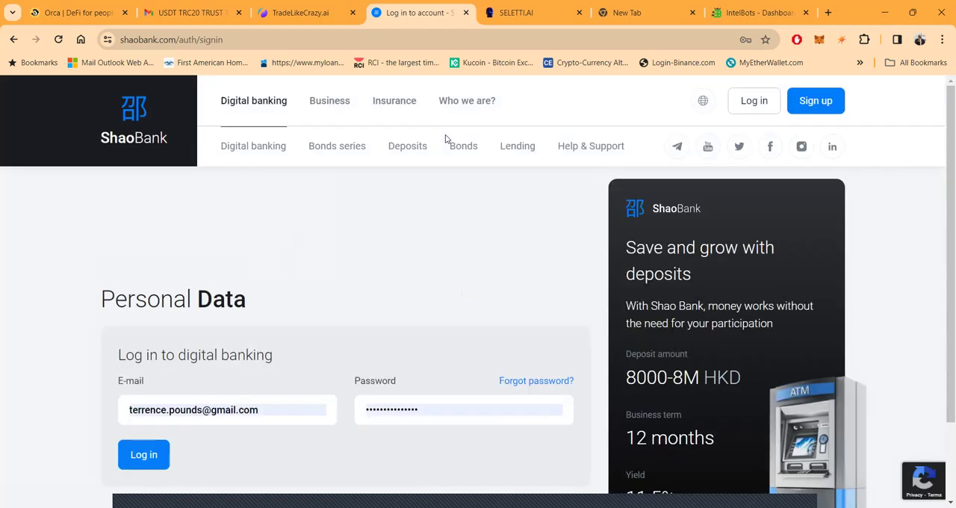
pyautogui.click(143, 454)
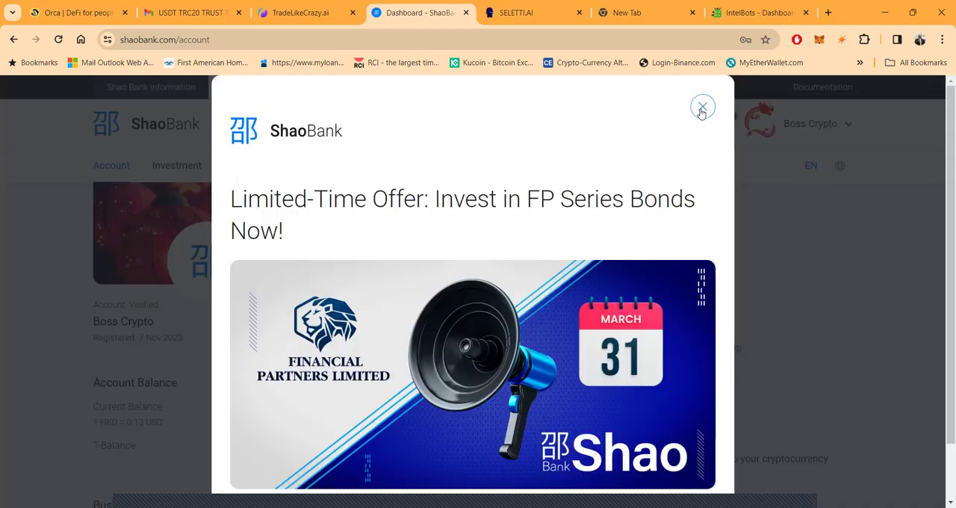
pyautogui.moveTo(466, 314)
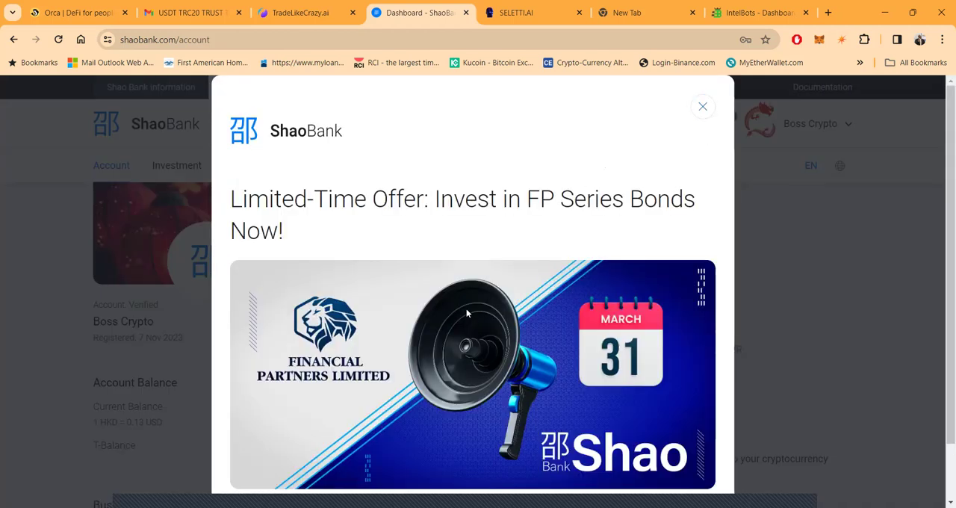
pyautogui.moveTo(411, 276)
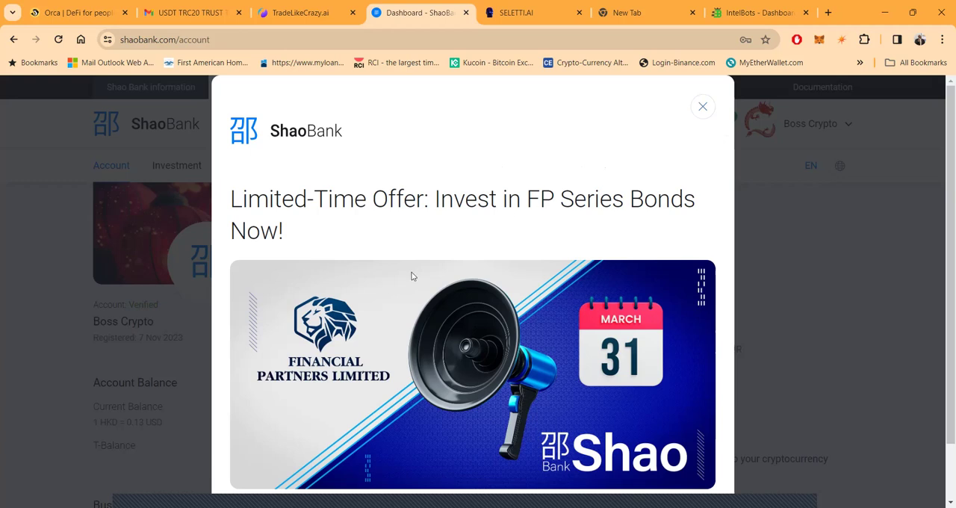
# - Scroll the FP Series Bonds pop-up to its 0.5%–2% daily returns text
pyautogui.scroll(-3)
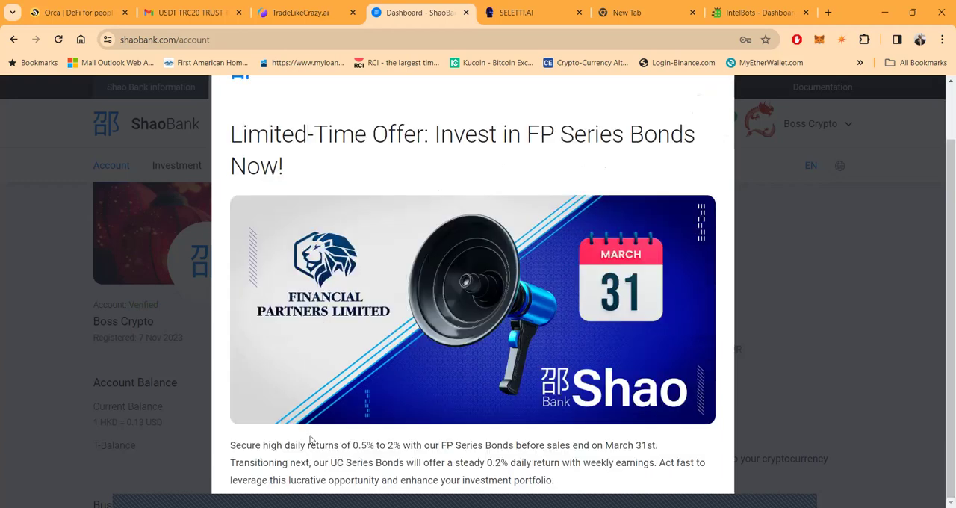
pyautogui.moveTo(697, 78)
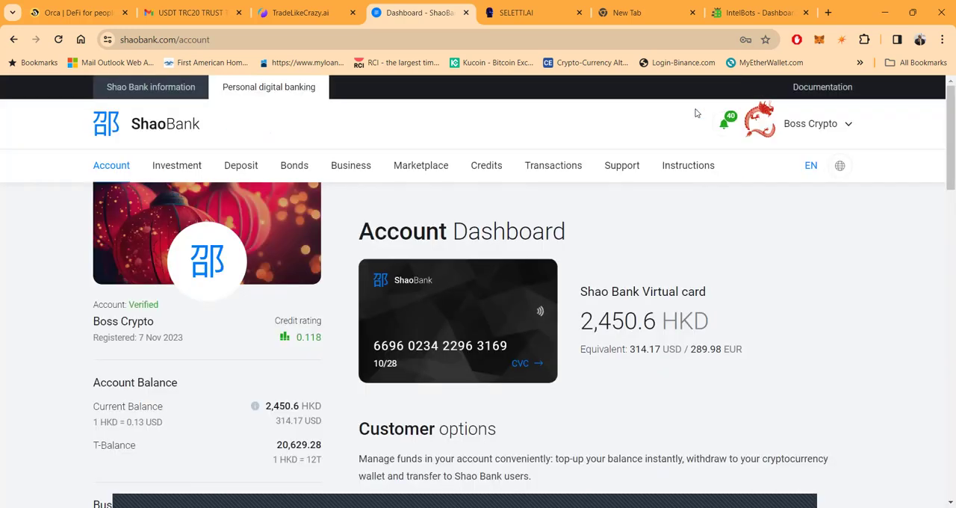
pyautogui.scroll(-3)
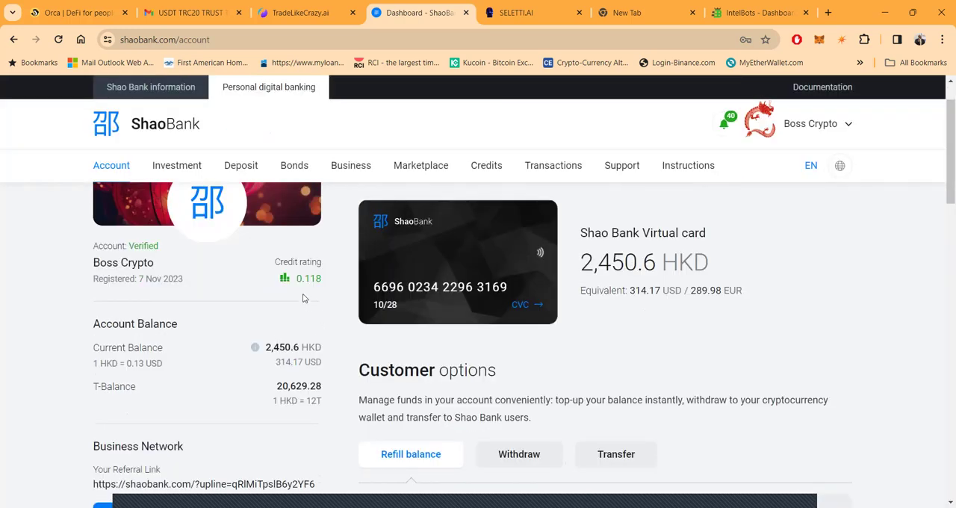
pyautogui.scroll(-3)
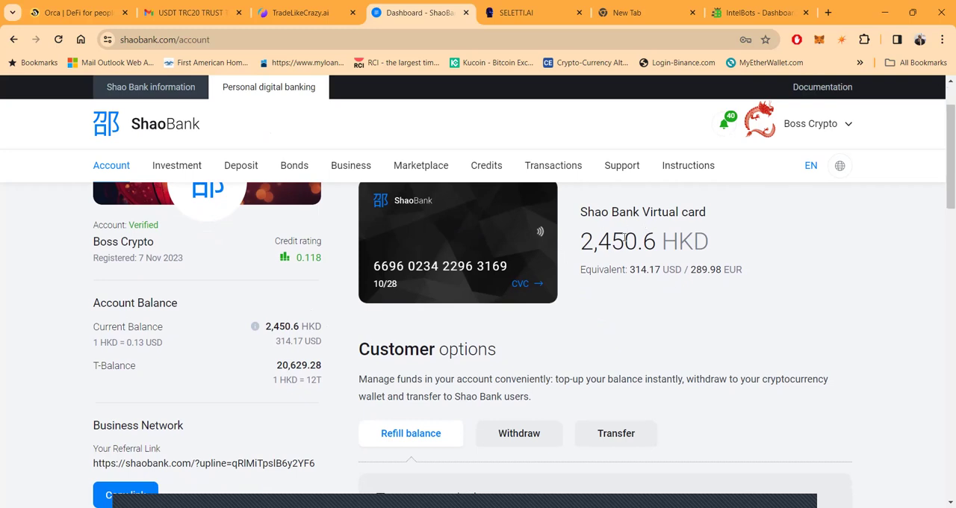
pyautogui.moveTo(614, 299)
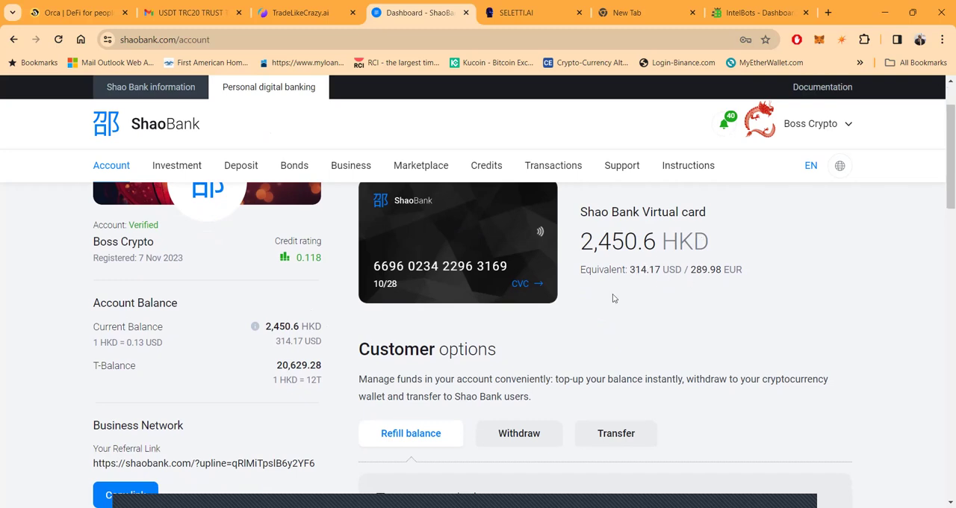
pyautogui.moveTo(526, 433)
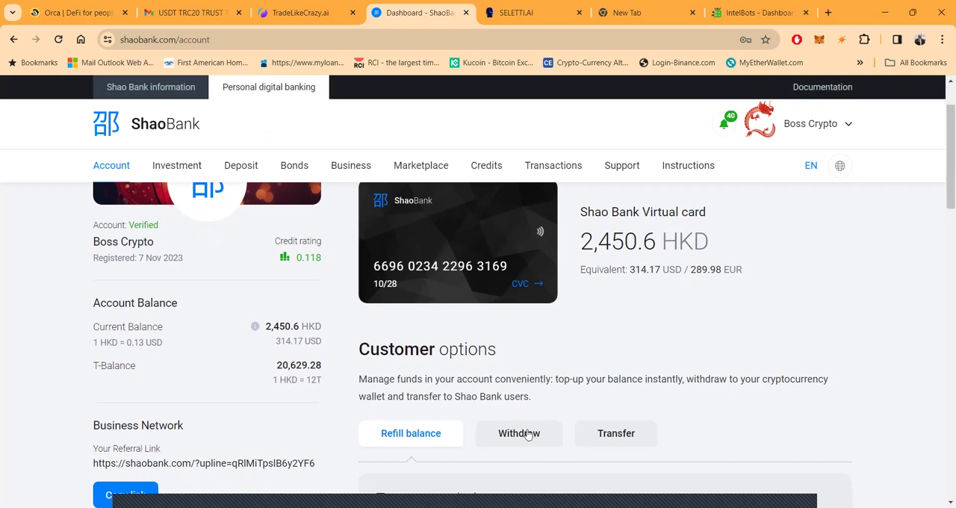
# - Enter a 2,450 HKD withdrawal via USDT TETHER TRC20, showing 298.69959 USDT to send
pyautogui.click(518, 434)
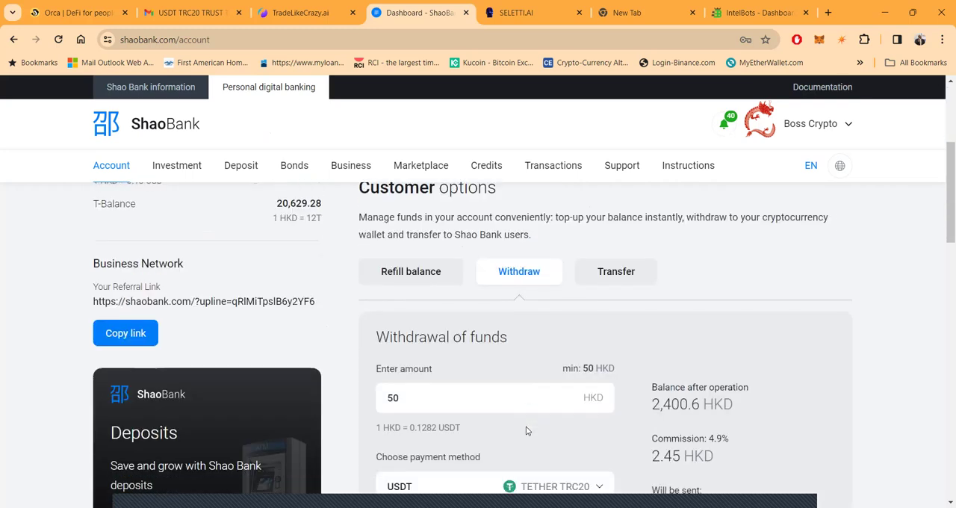
pyautogui.scroll(-3)
pyautogui.write('2')
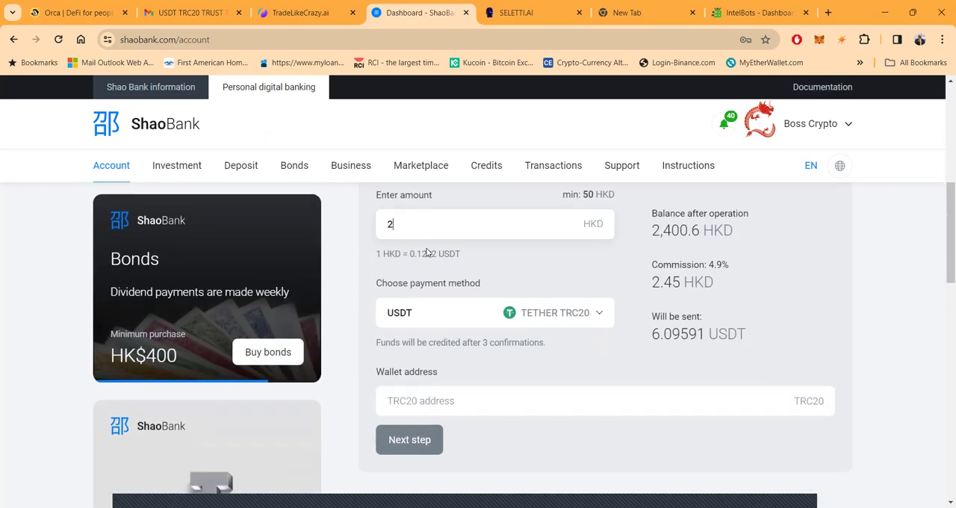
pyautogui.write('400')
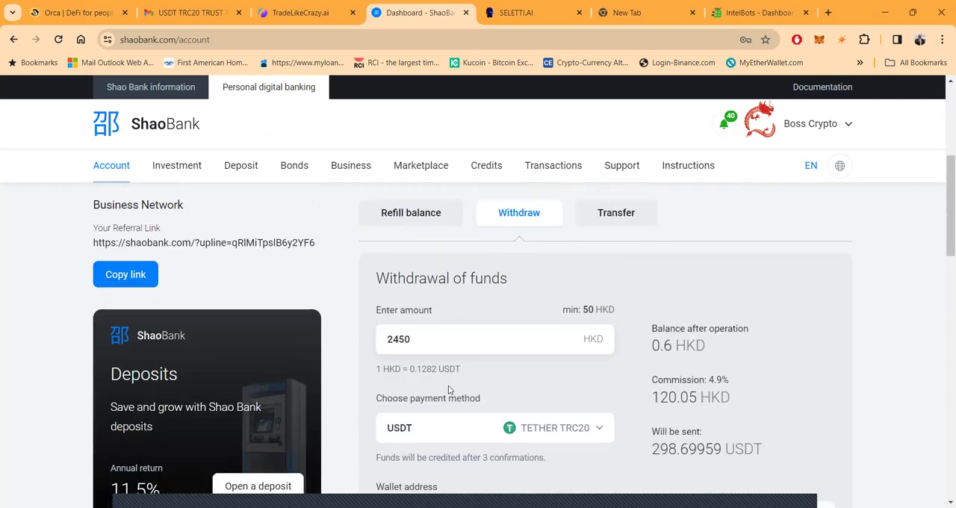
pyautogui.scroll(-3)
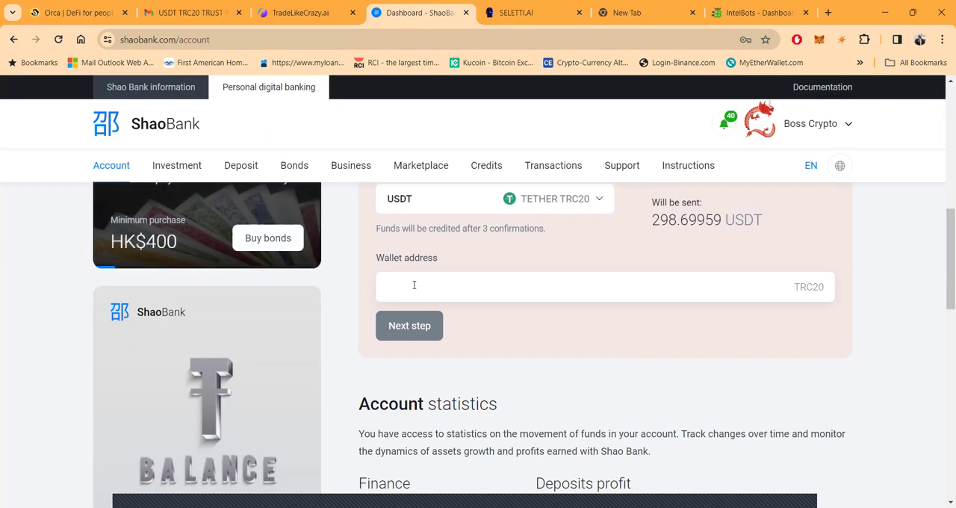
# - Copy the TRC20 wallet address from the Gmail message and return to the Shao Bank tab
pyautogui.click(191, 12)
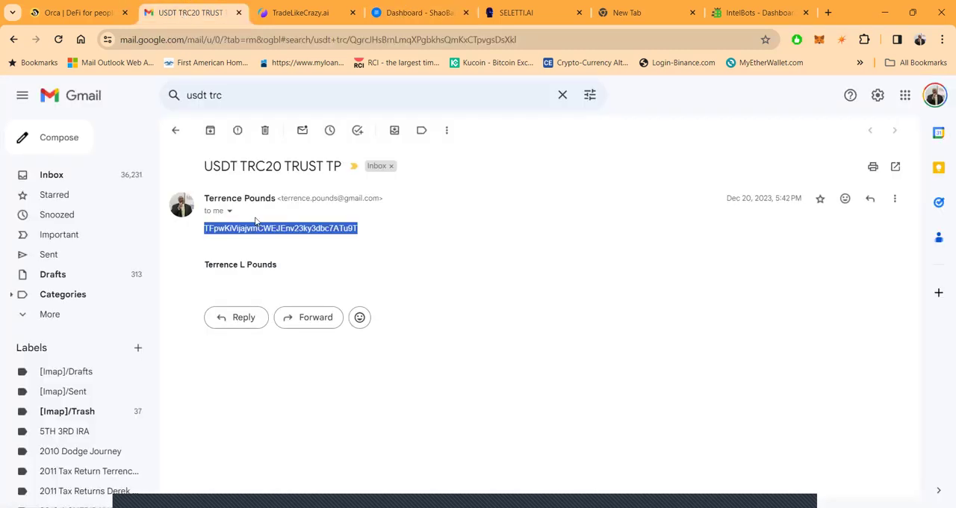
pyautogui.rightClick(281, 227)
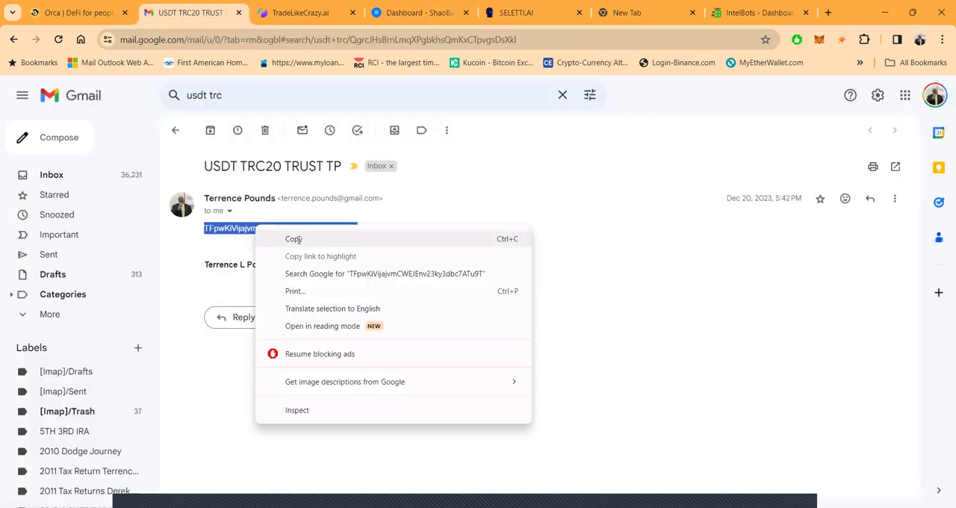
pyautogui.click(293, 239)
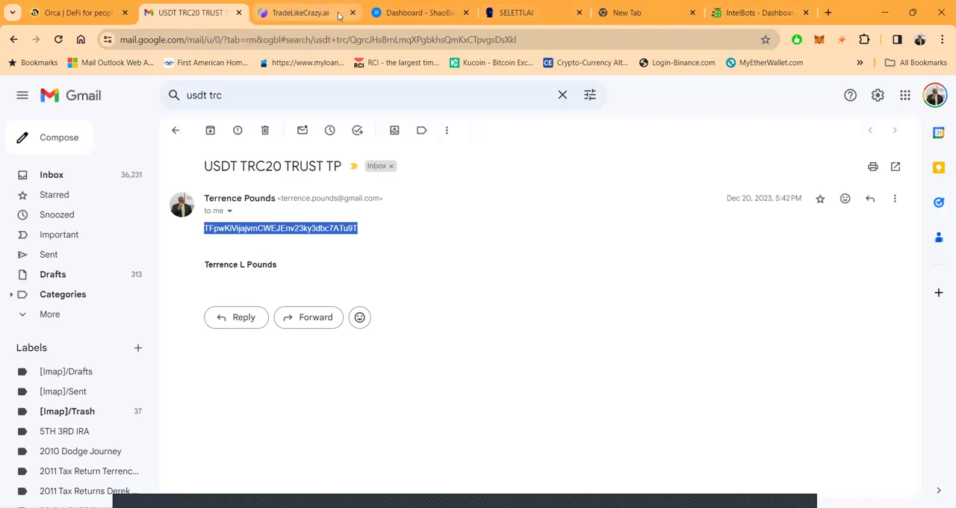
pyautogui.click(418, 12)
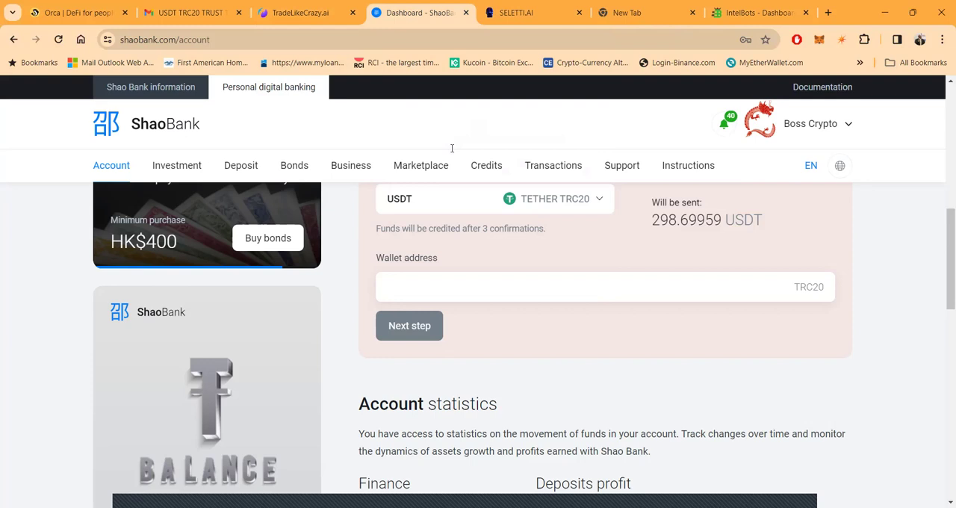
pyautogui.write('TFpwKiVijajvmCWEJEnv23ky3dbc7ATu9T')
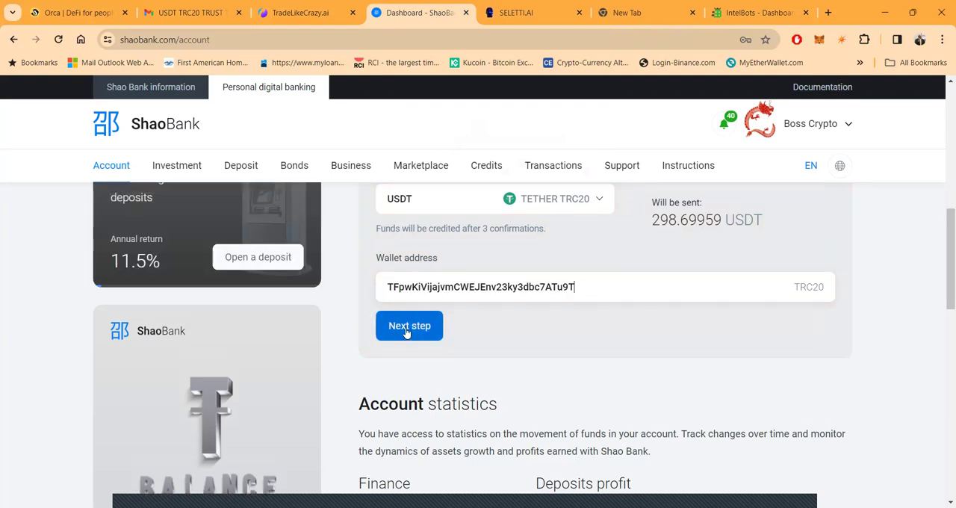
pyautogui.click(409, 326)
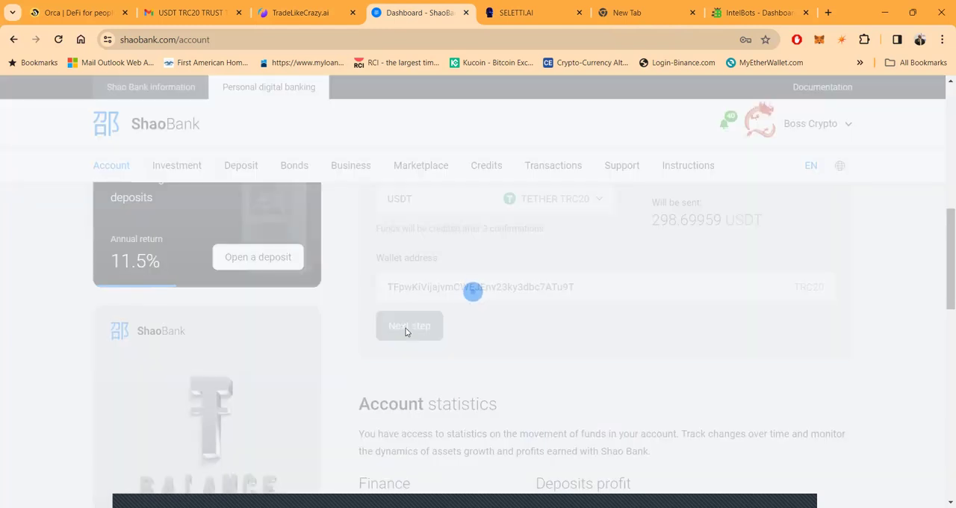
pyautogui.click(409, 326)
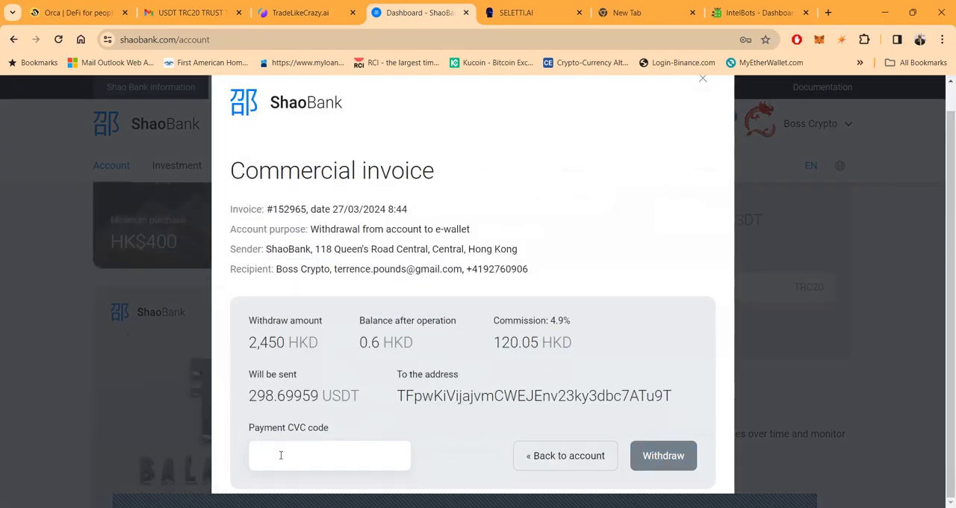
pyautogui.click(329, 454)
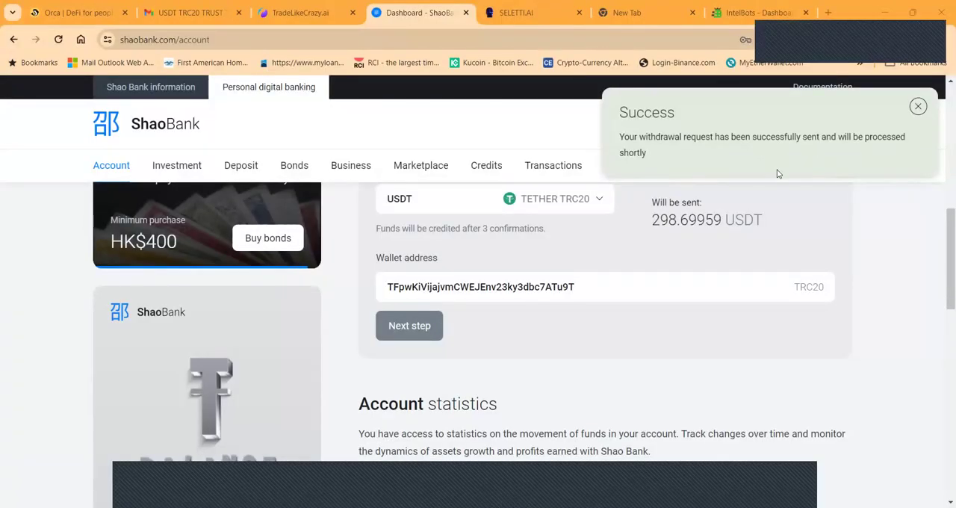
# - Close the success notice, returning to the dashboard showing the 0.6 HKD balance
pyautogui.click(917, 106)
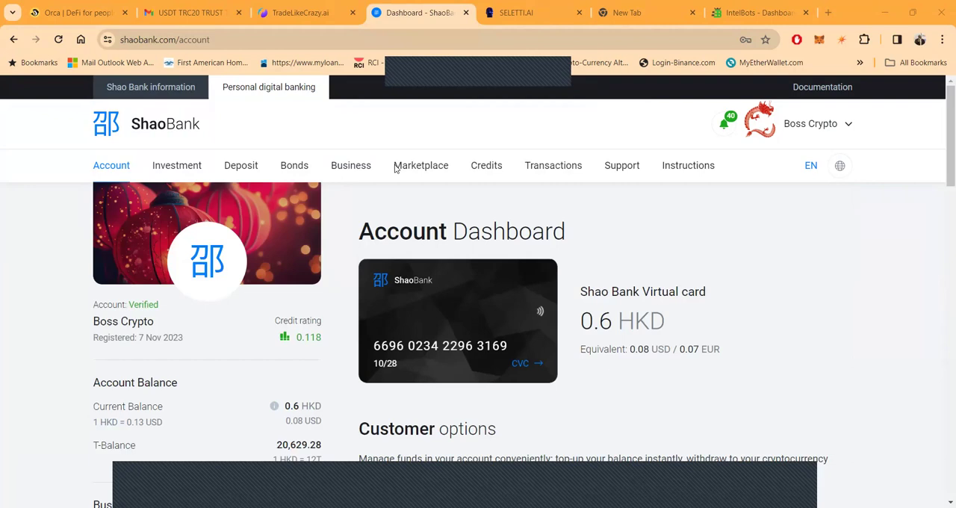
pyautogui.moveTo(421, 164)
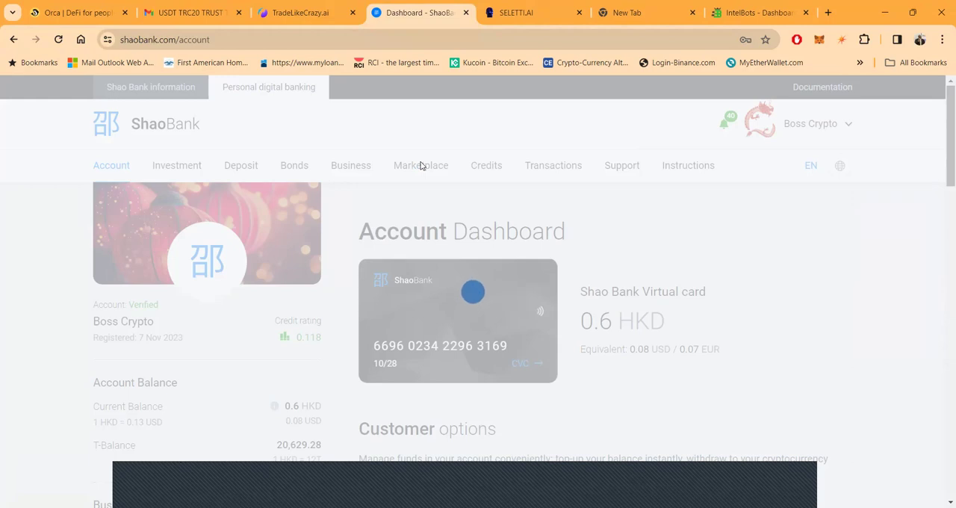
# - In the Marketplace, buy referral Level 7 for 13,500 T, leaving 7,129.28 T
pyautogui.click(421, 164)
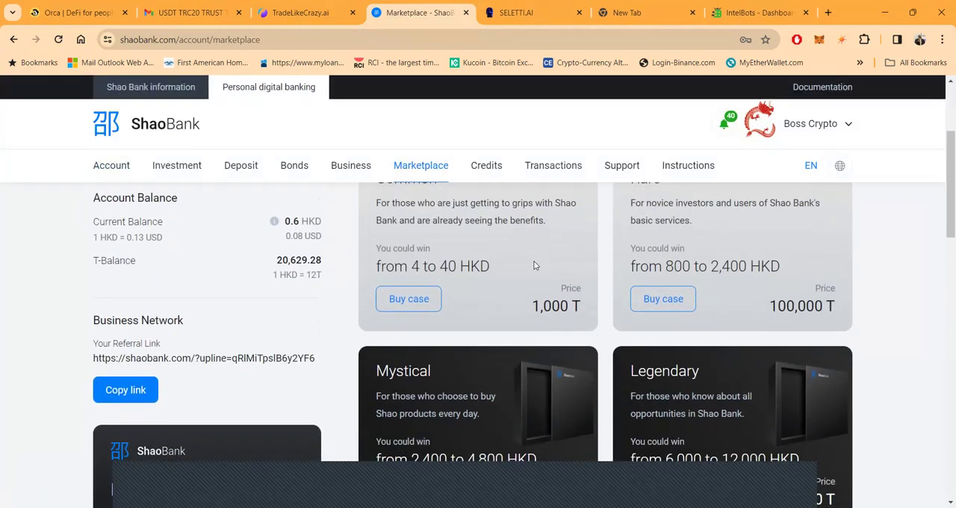
pyautogui.moveTo(582, 314)
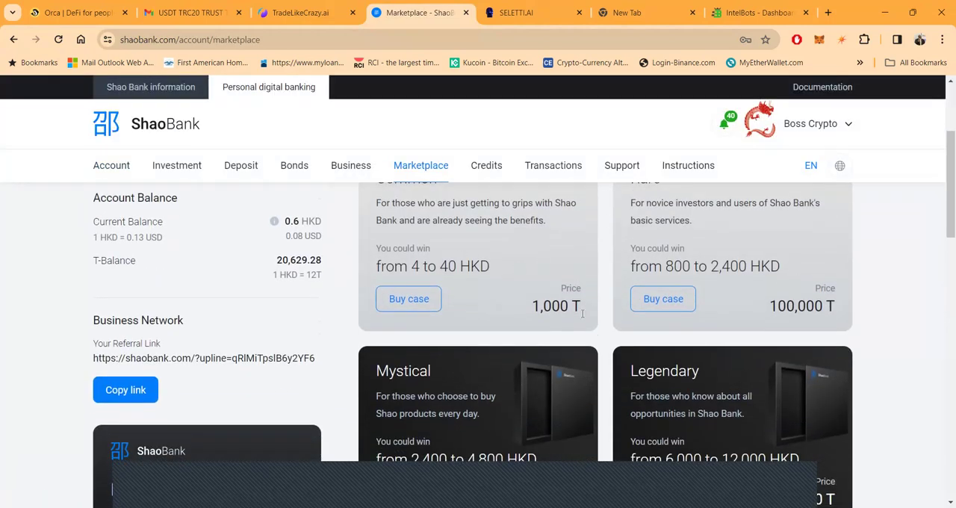
pyautogui.scroll(-3)
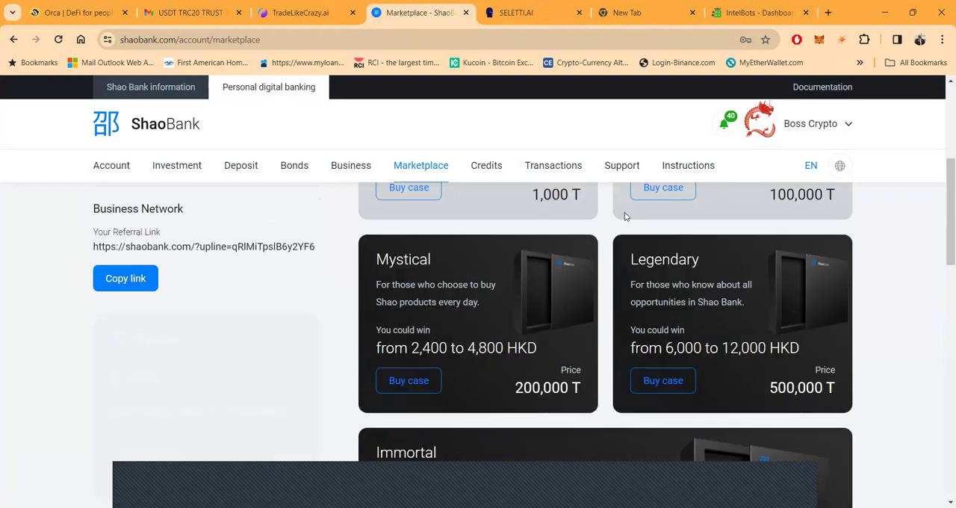
pyautogui.scroll(-3)
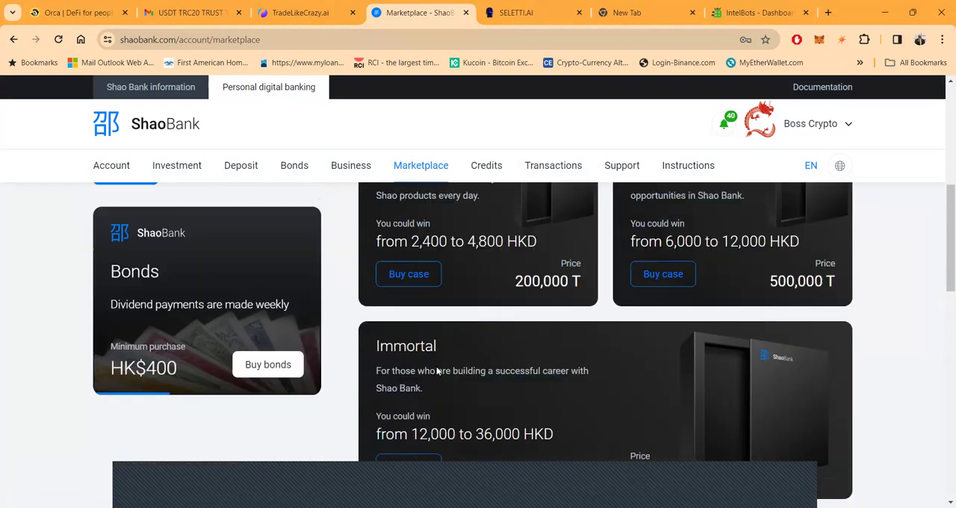
pyautogui.scroll(-3)
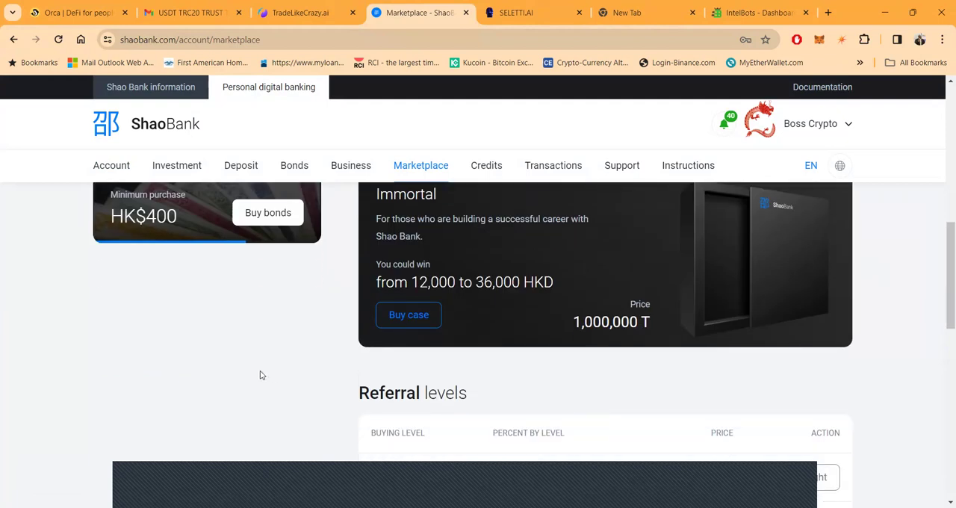
pyautogui.scroll(3)
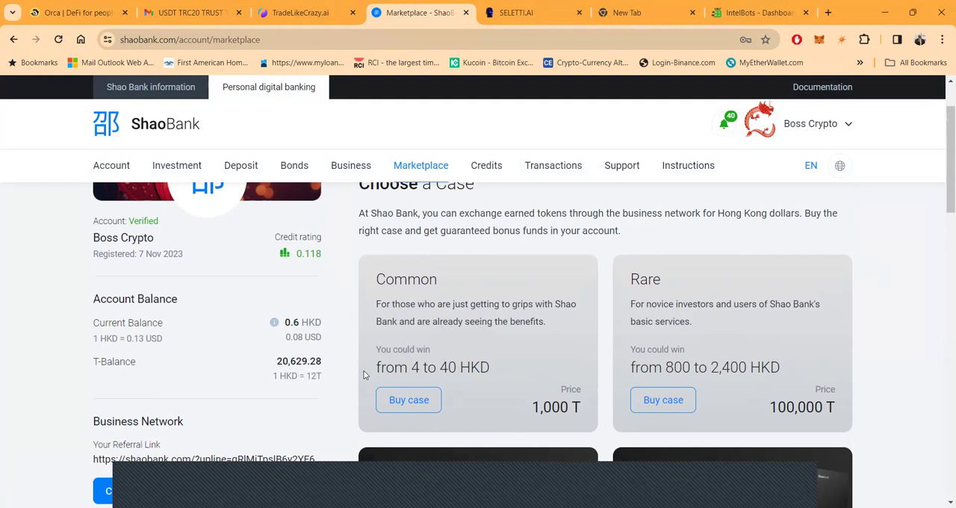
pyautogui.scroll(-3)
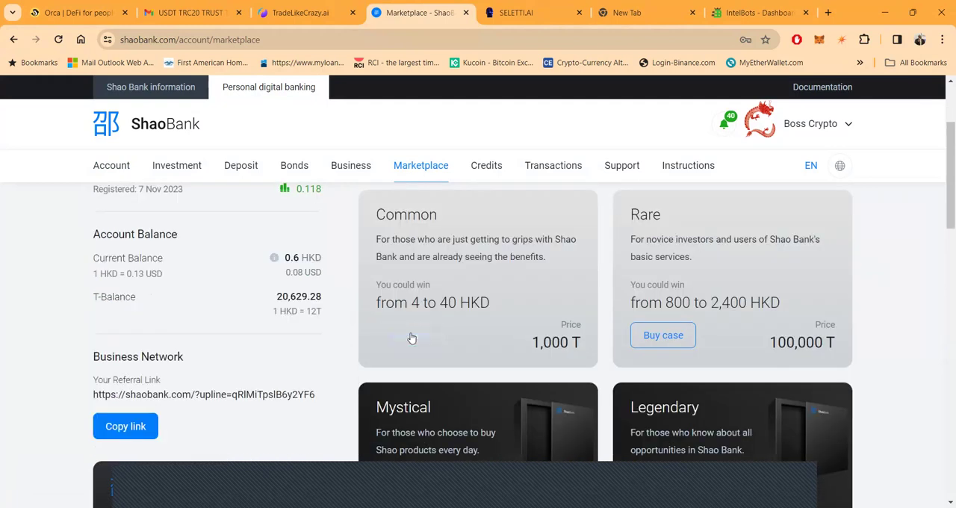
pyautogui.scroll(-3)
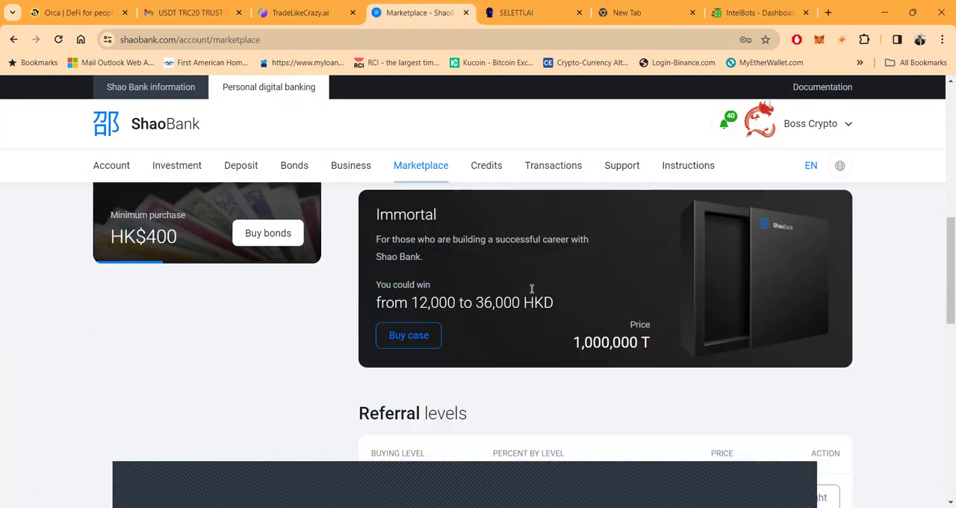
pyautogui.scroll(-3)
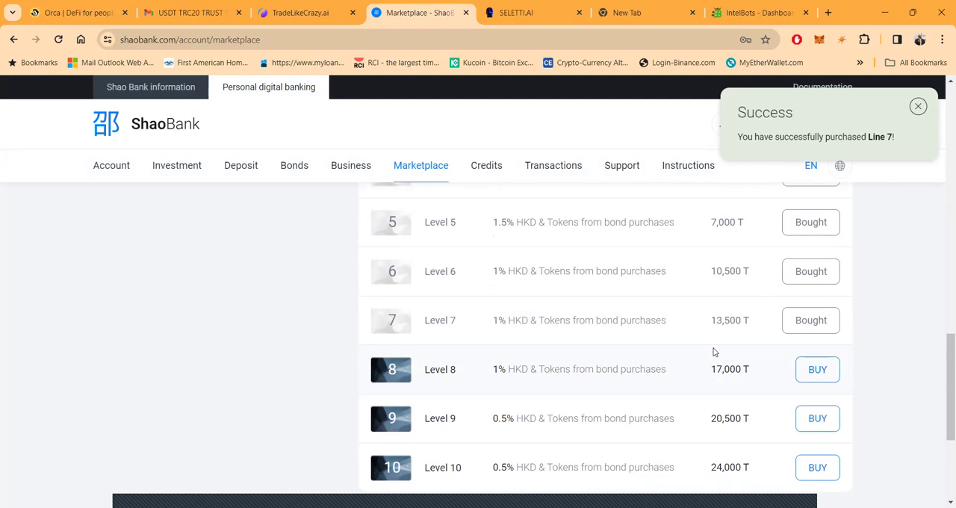
pyautogui.scroll(3)
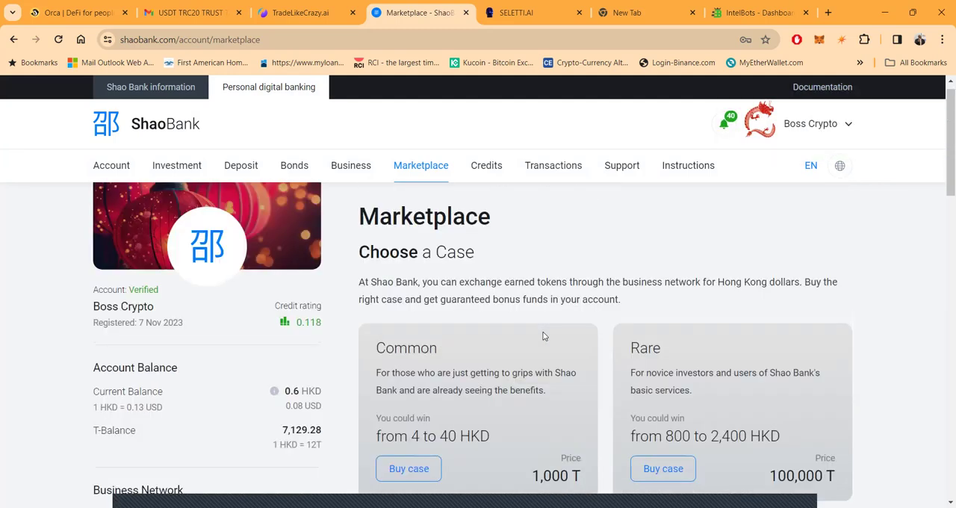
# - Buy a Common case for 1,000 T, win 35 HKD, and return to the dashboard at 35.6 HKD
pyautogui.scroll(-3)
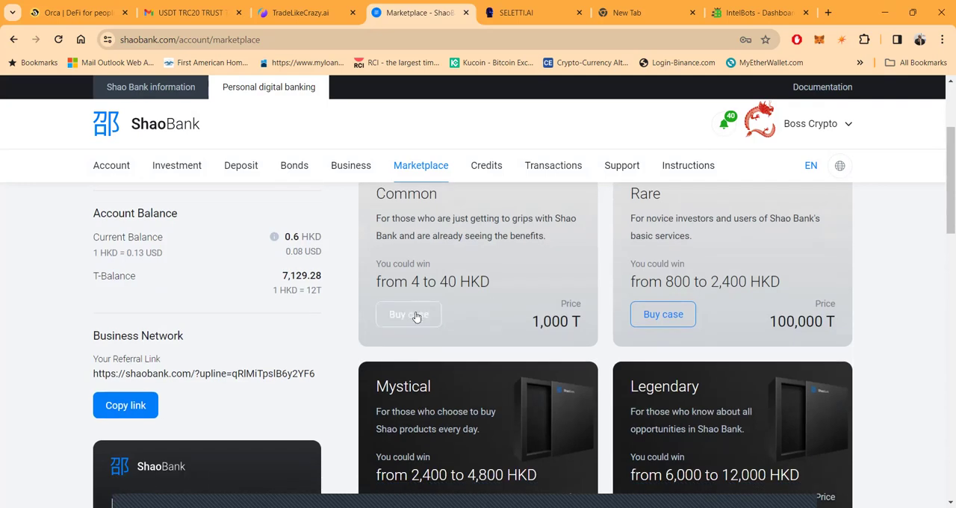
pyautogui.click(410, 314)
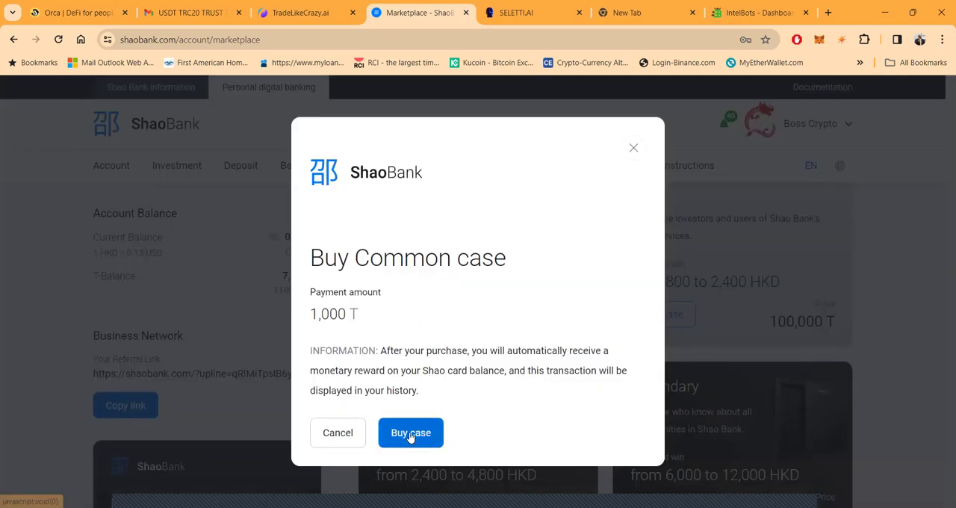
pyautogui.click(410, 433)
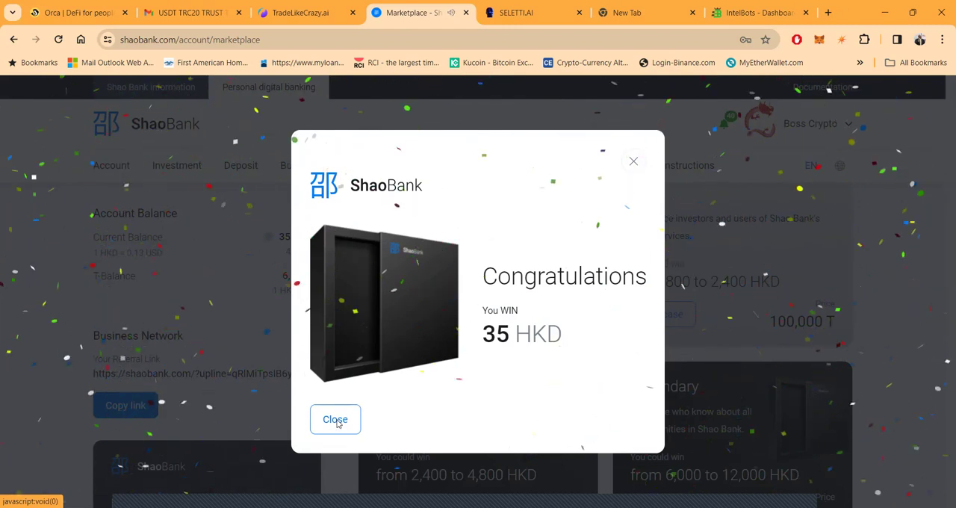
pyautogui.click(335, 418)
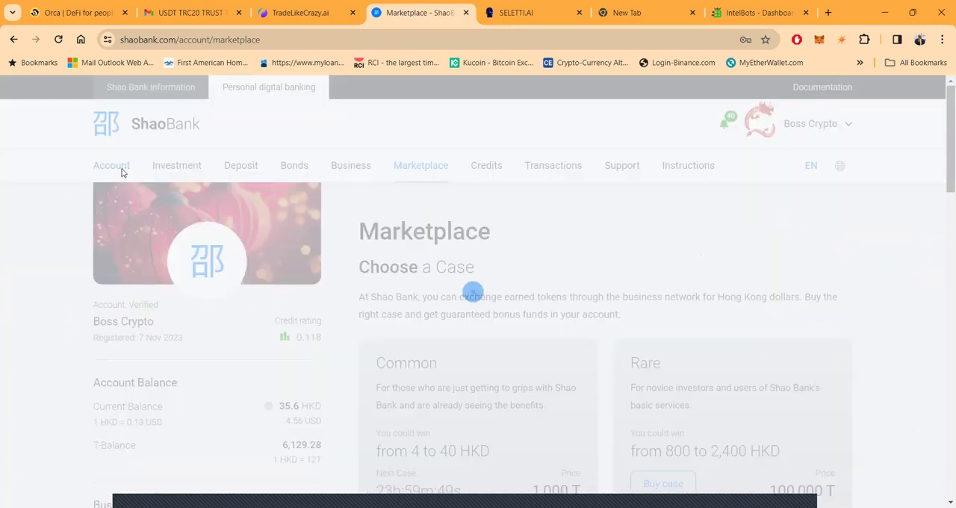
pyautogui.click(110, 164)
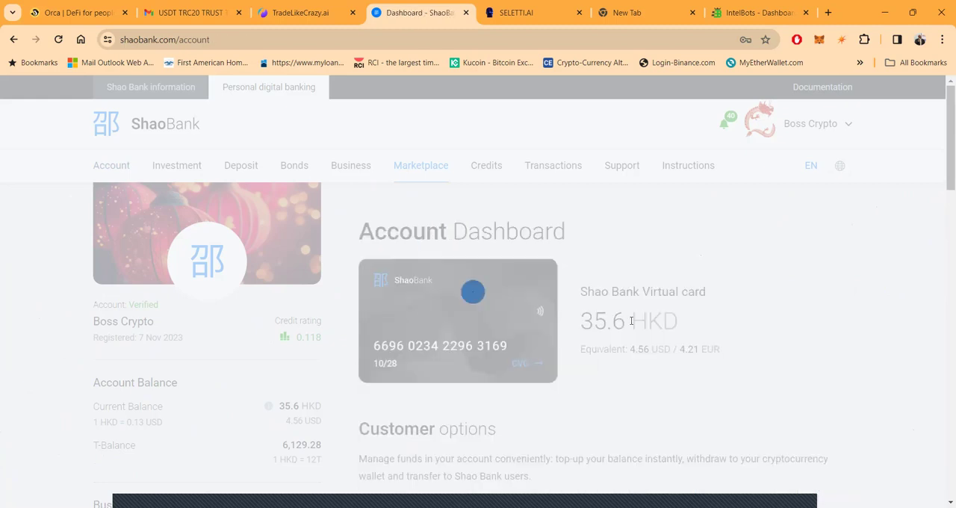